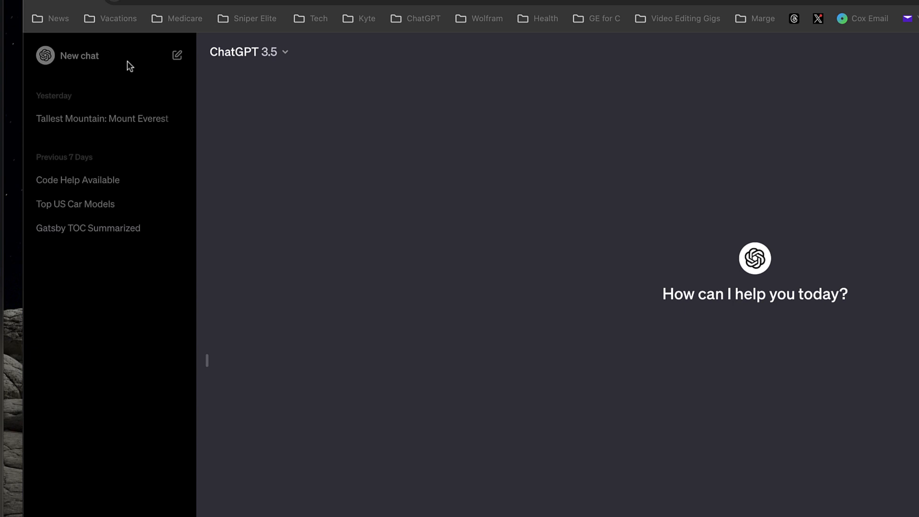
{"action": "mouse_move", "coordinate": [267, 58]}
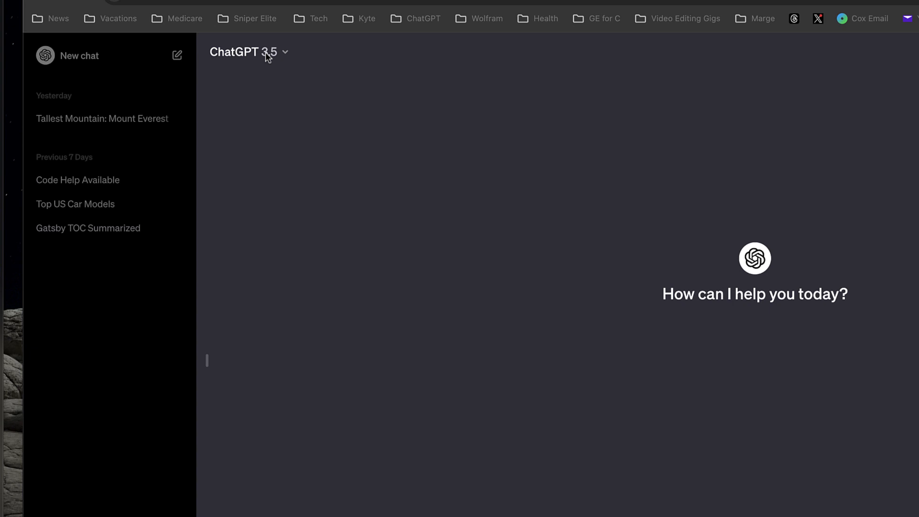
{"action": "mouse_move", "coordinate": [285, 57]}
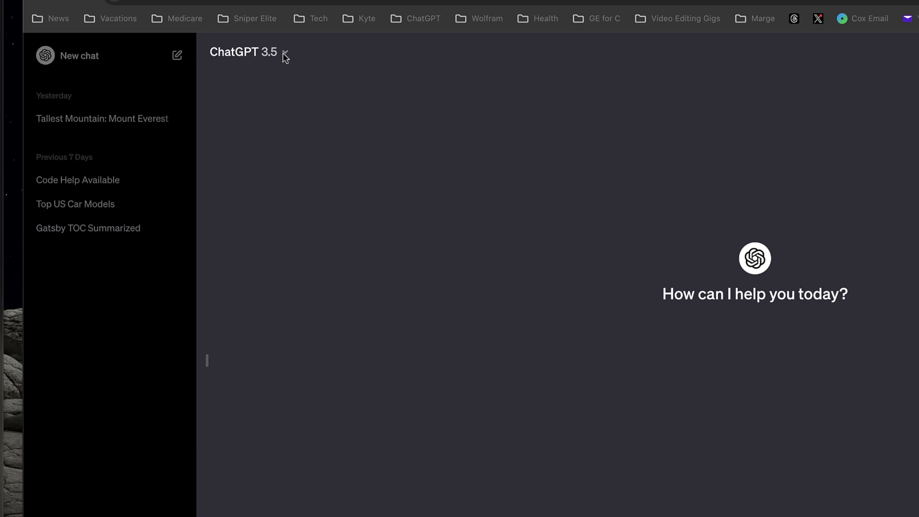
Step: Open the ChatGPT 3.5 model menu, showing GPT-3.5 selected and GPT-4 requiring Plus
{"action": "left_click", "coordinate": [243, 52]}
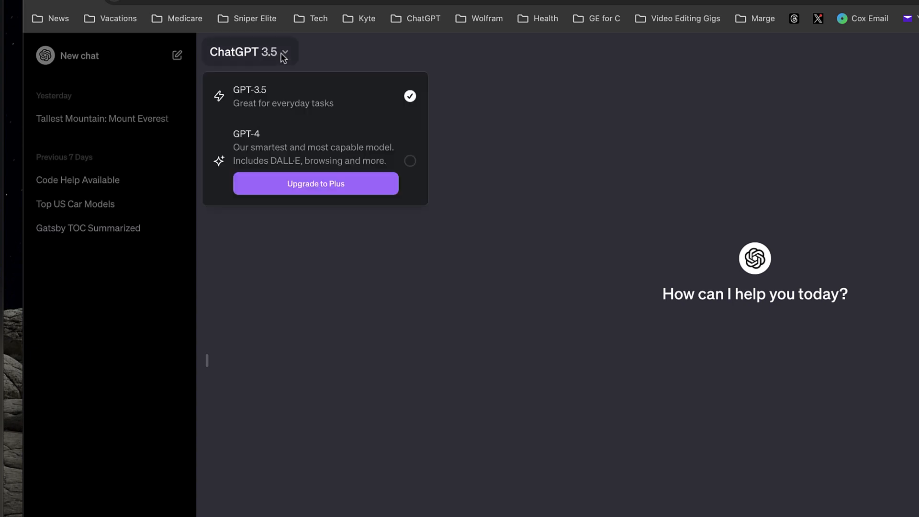
{"action": "mouse_move", "coordinate": [316, 110]}
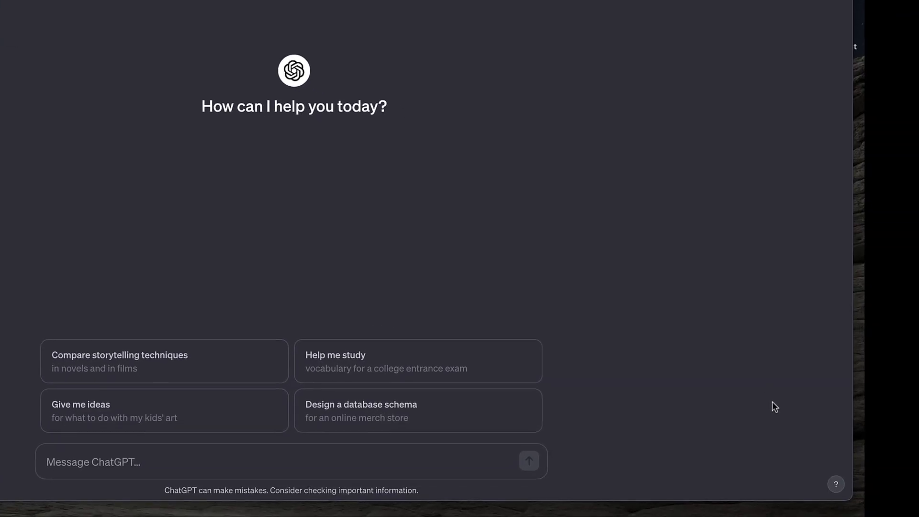
{"action": "mouse_move", "coordinate": [836, 492]}
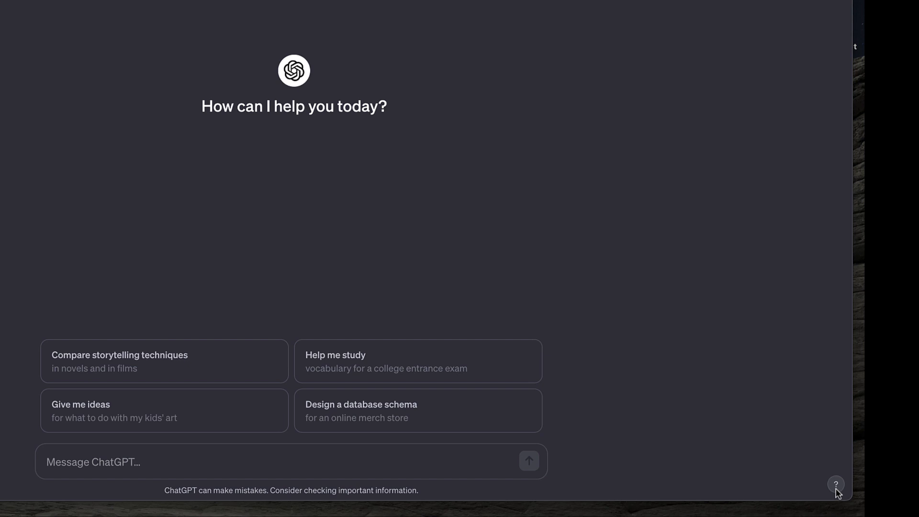
{"action": "mouse_move", "coordinate": [839, 501]}
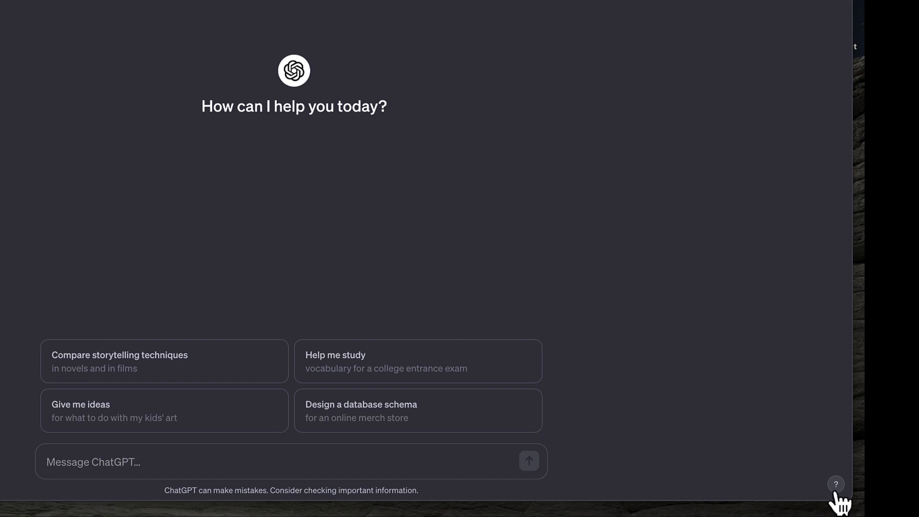
{"action": "left_click", "coordinate": [835, 484]}
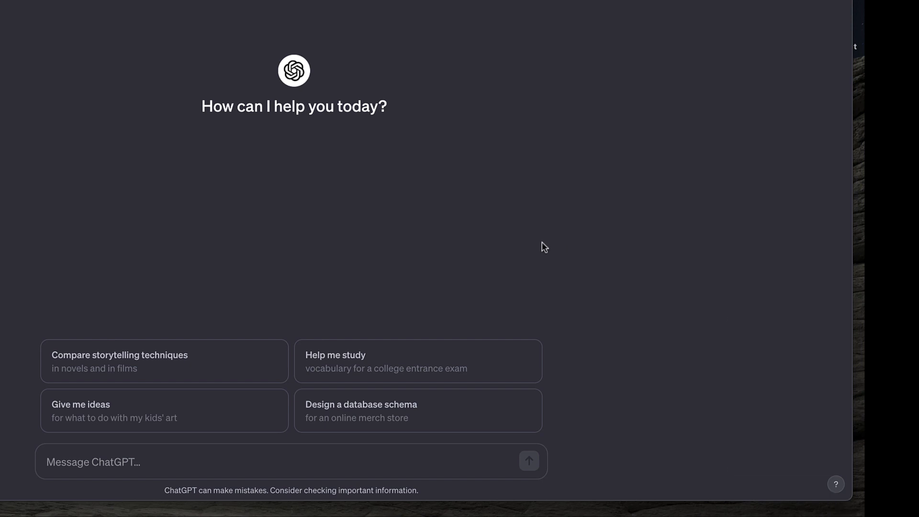
{"action": "mouse_move", "coordinate": [293, 88]}
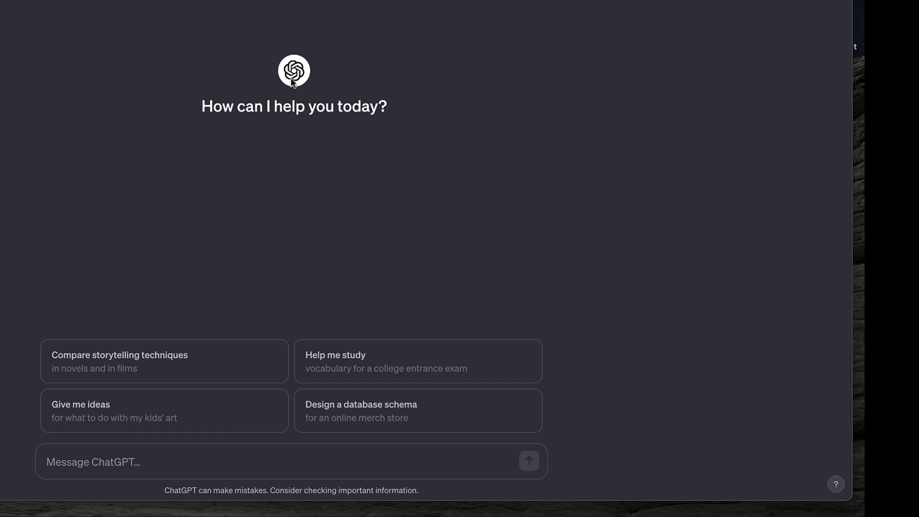
{"action": "mouse_move", "coordinate": [291, 107]}
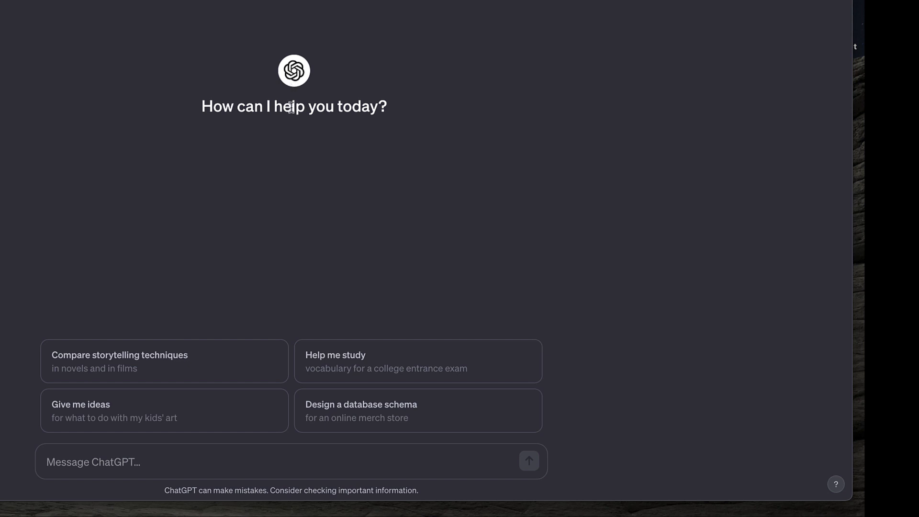
{"action": "mouse_move", "coordinate": [321, 249]}
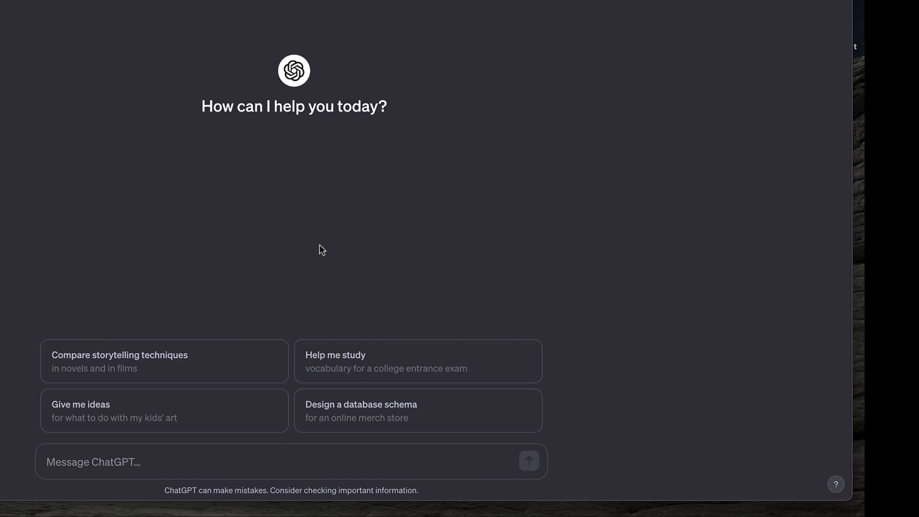
{"action": "mouse_move", "coordinate": [386, 271]}
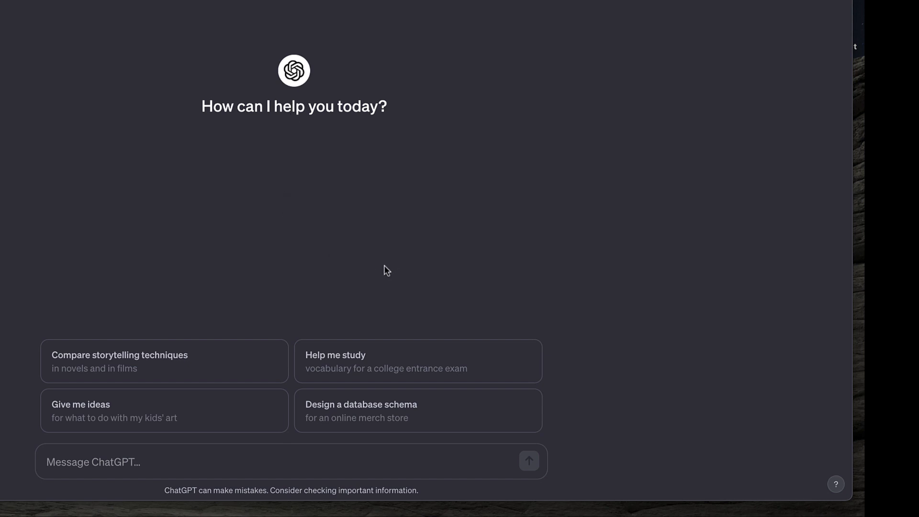
{"action": "mouse_move", "coordinate": [313, 278]}
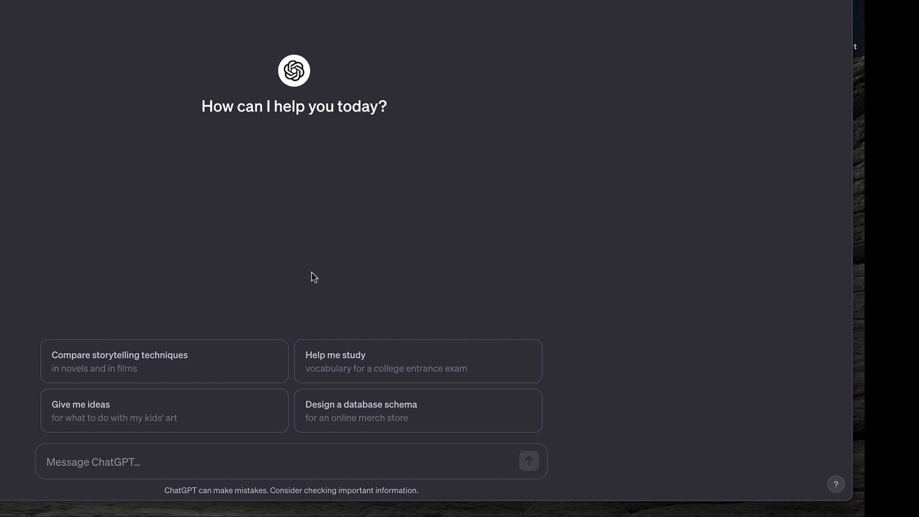
{"action": "mouse_move", "coordinate": [304, 279]}
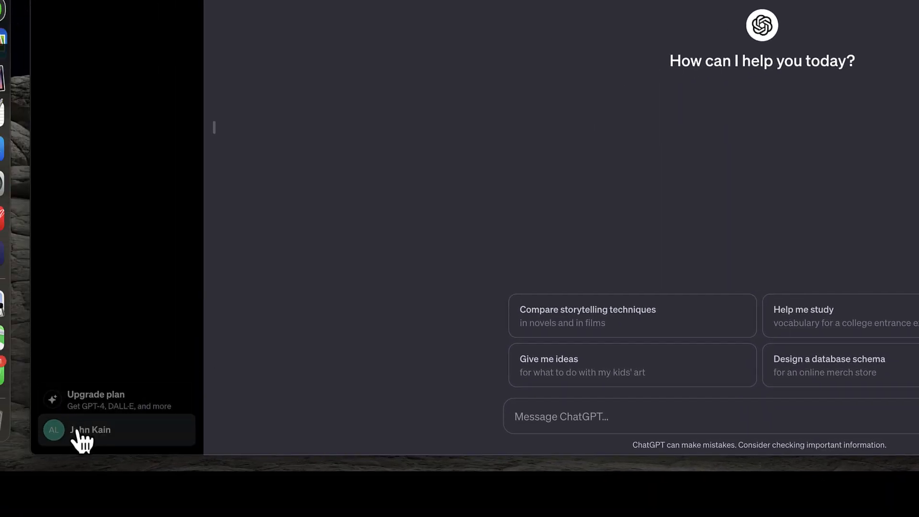
{"action": "left_click", "coordinate": [90, 430]}
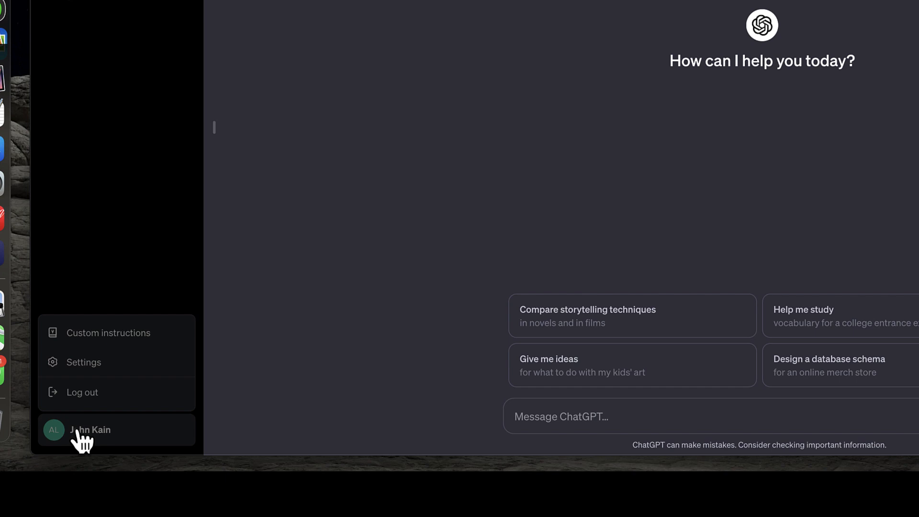
{"action": "mouse_move", "coordinate": [100, 183]}
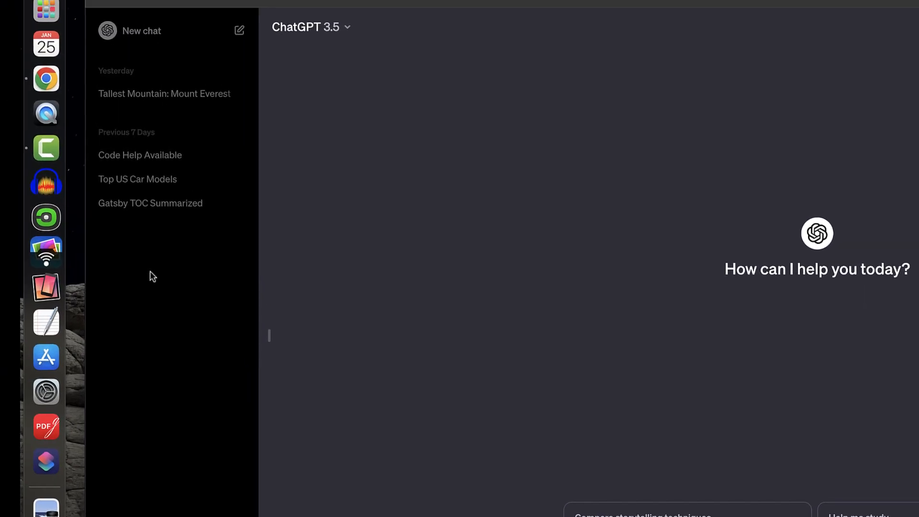
{"action": "mouse_move", "coordinate": [153, 239]}
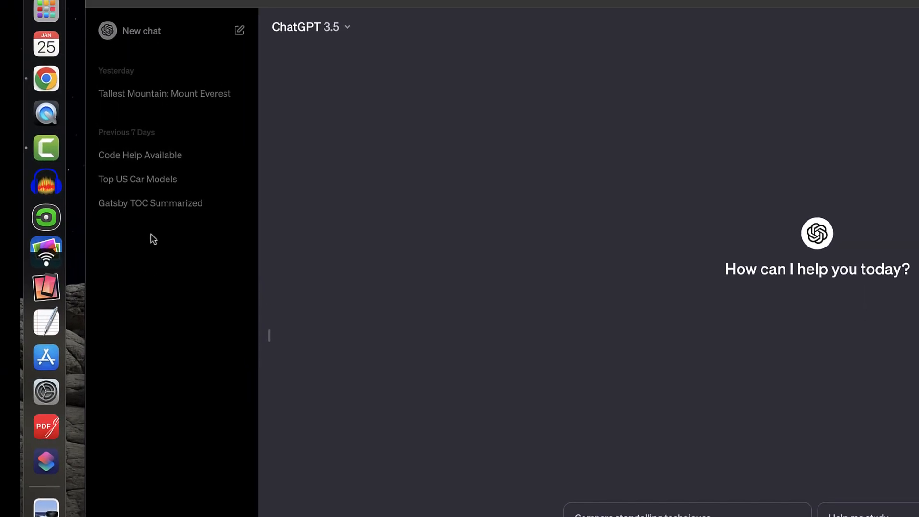